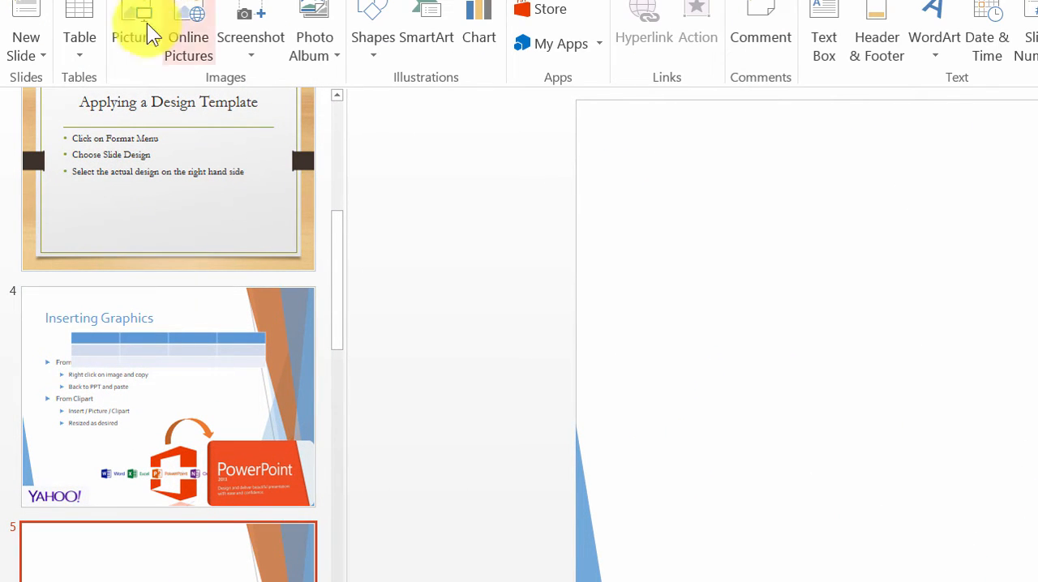
Step: Insert a 5x4 table on slide 5 for the Item, Quantity, Price, Etc. headers
{"action": "left_click", "coordinate": [67, 62]}
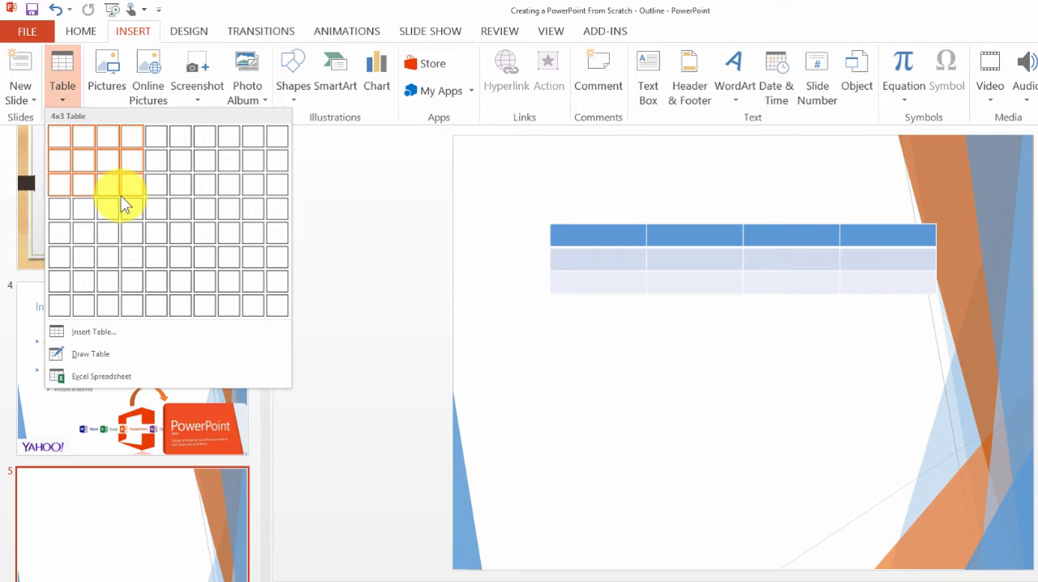
{"action": "mouse_move", "coordinate": [165, 230]}
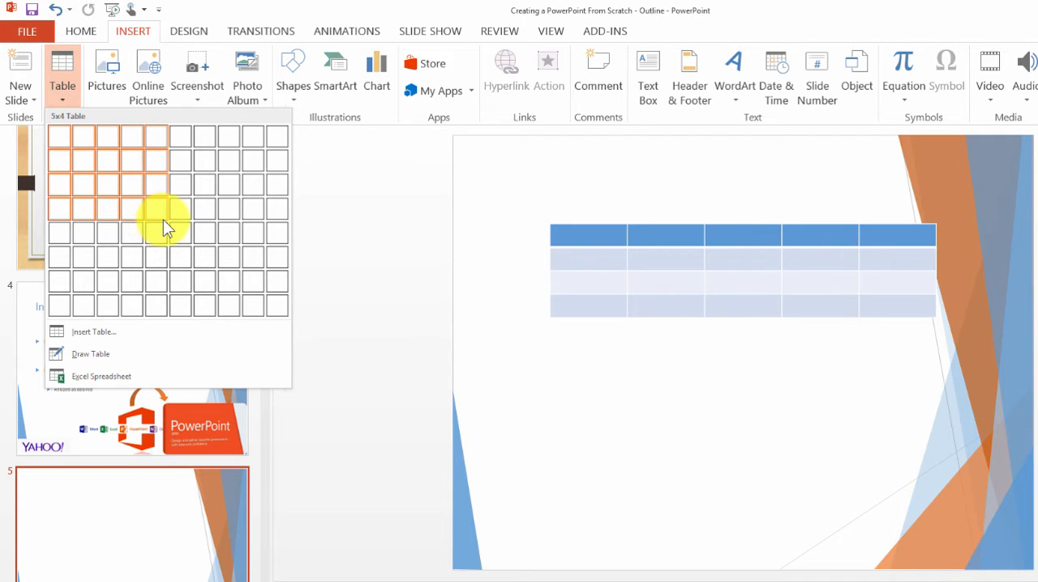
{"action": "left_click", "coordinate": [156, 208]}
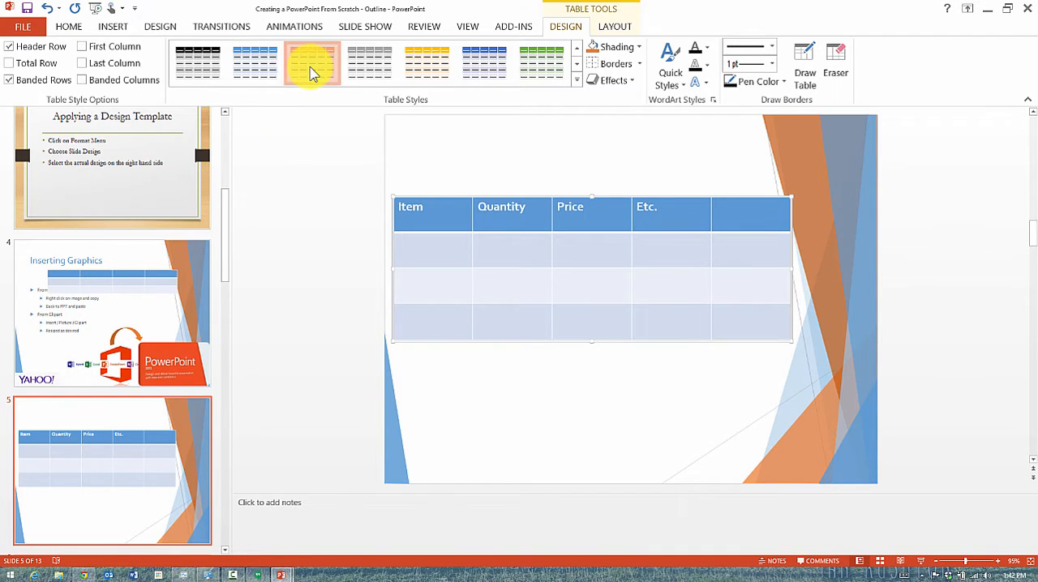
Step: Preview yellow, green and gray styles, then apply the orange banded table style
{"action": "left_click", "coordinate": [419, 64]}
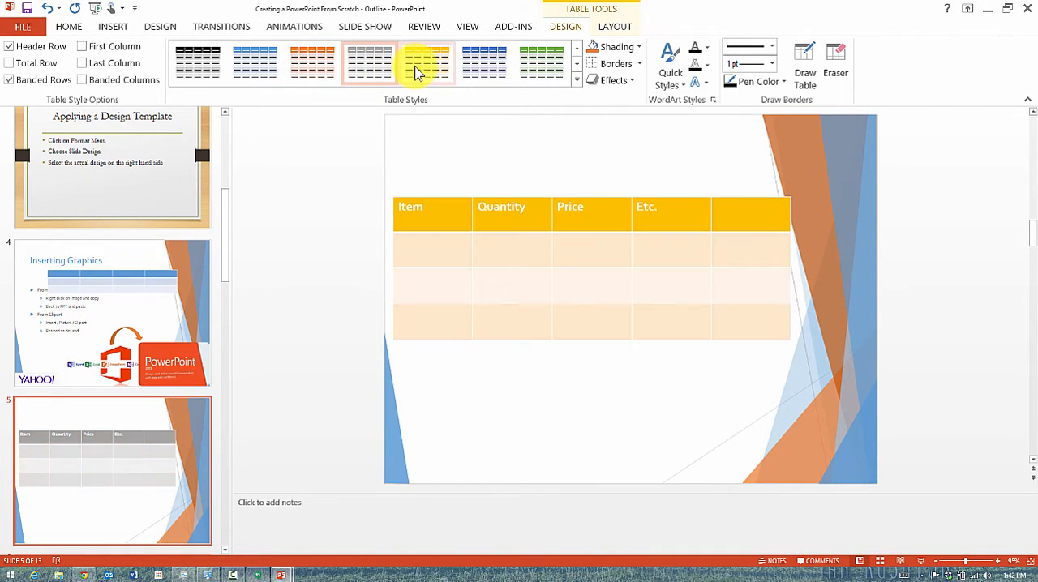
{"action": "left_click", "coordinate": [542, 62]}
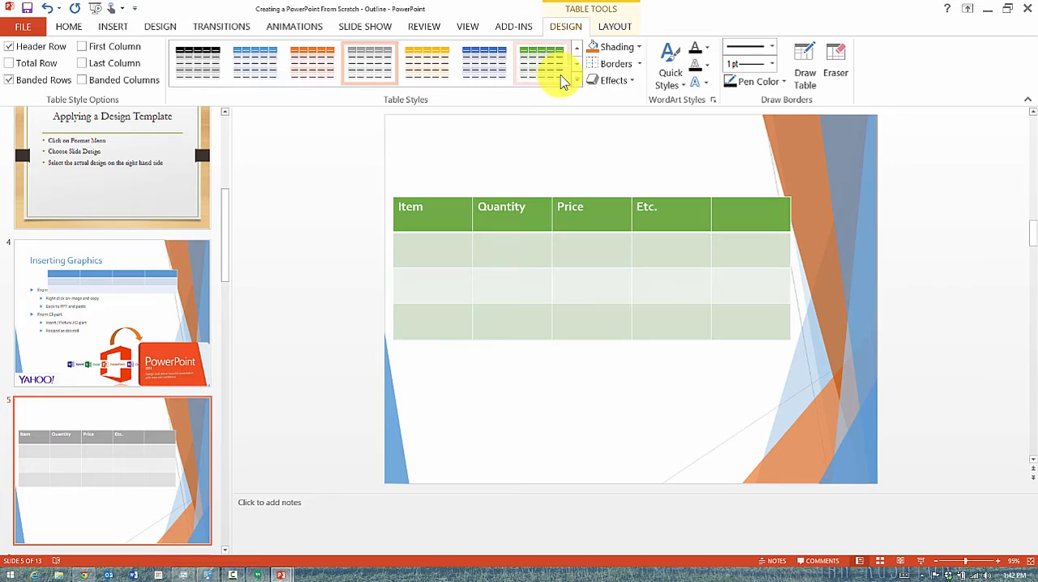
{"action": "left_click", "coordinate": [370, 62]}
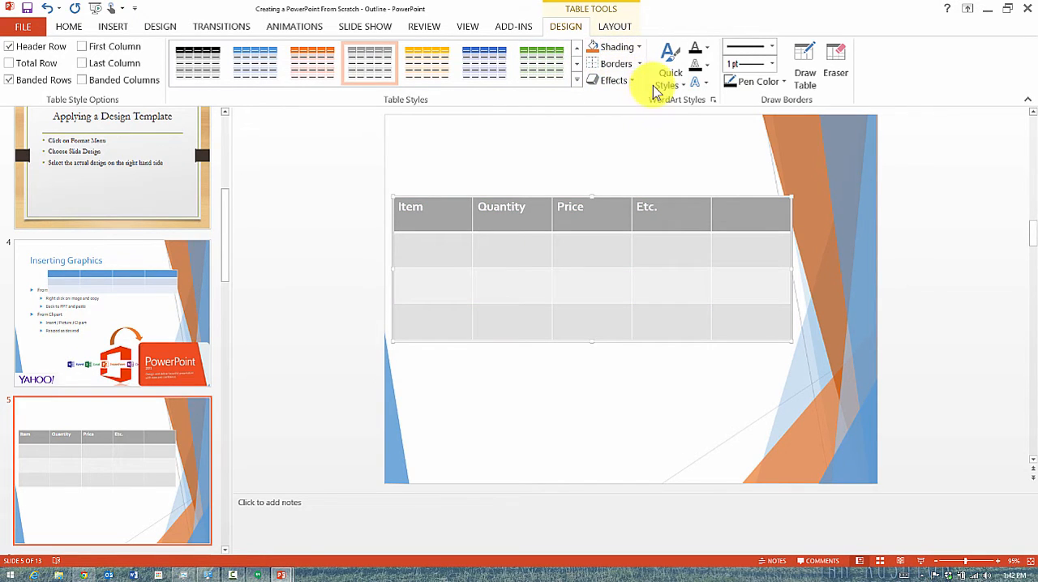
{"action": "mouse_move", "coordinate": [613, 81]}
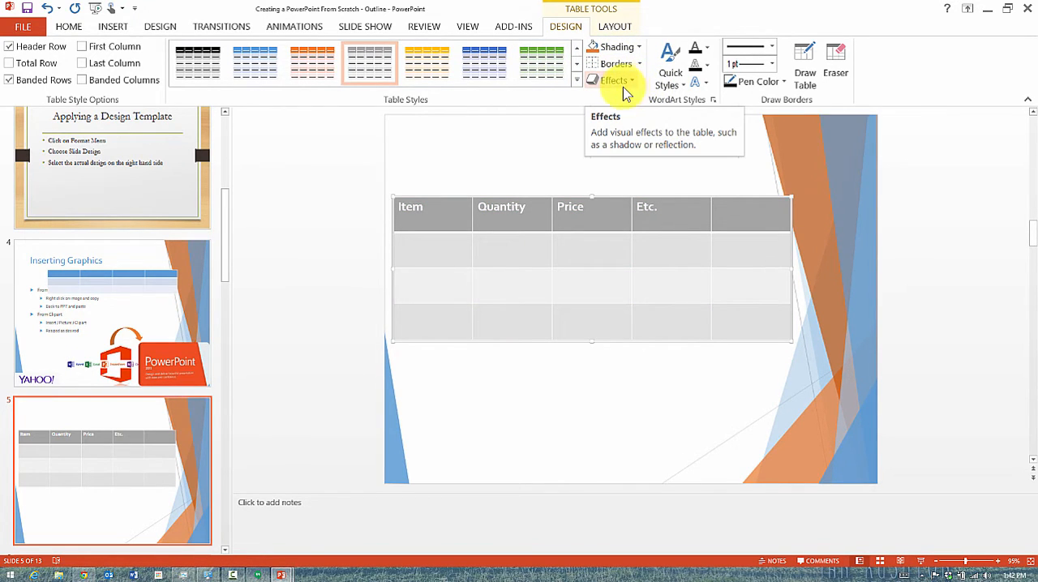
{"action": "left_click", "coordinate": [312, 62]}
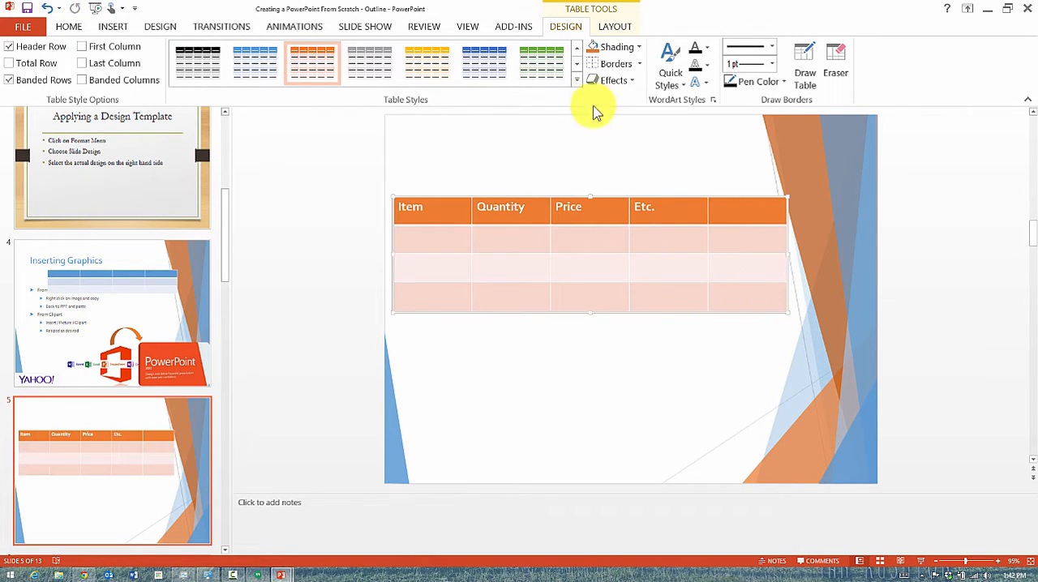
{"action": "left_click", "coordinate": [615, 26]}
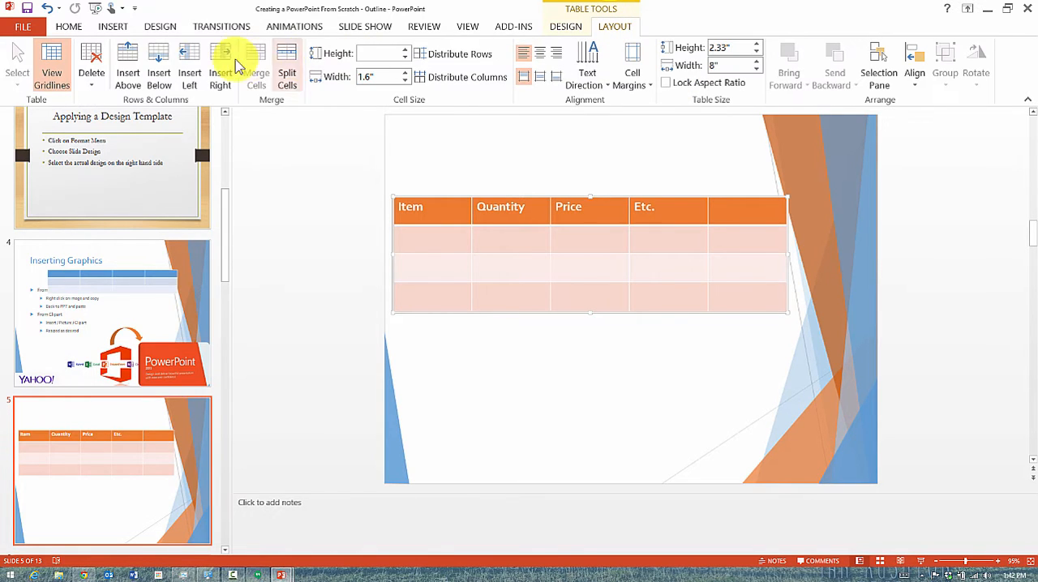
{"action": "left_click", "coordinate": [510, 402]}
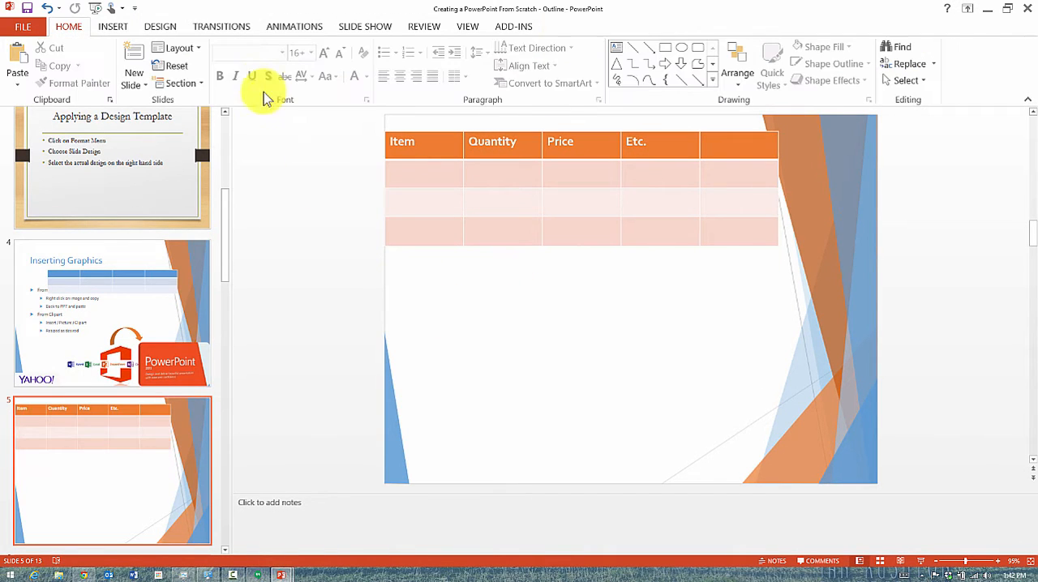
Step: Insert a new blank slide after slide 5 from the thumbnail pane's context menu
{"action": "left_click", "coordinate": [114, 26]}
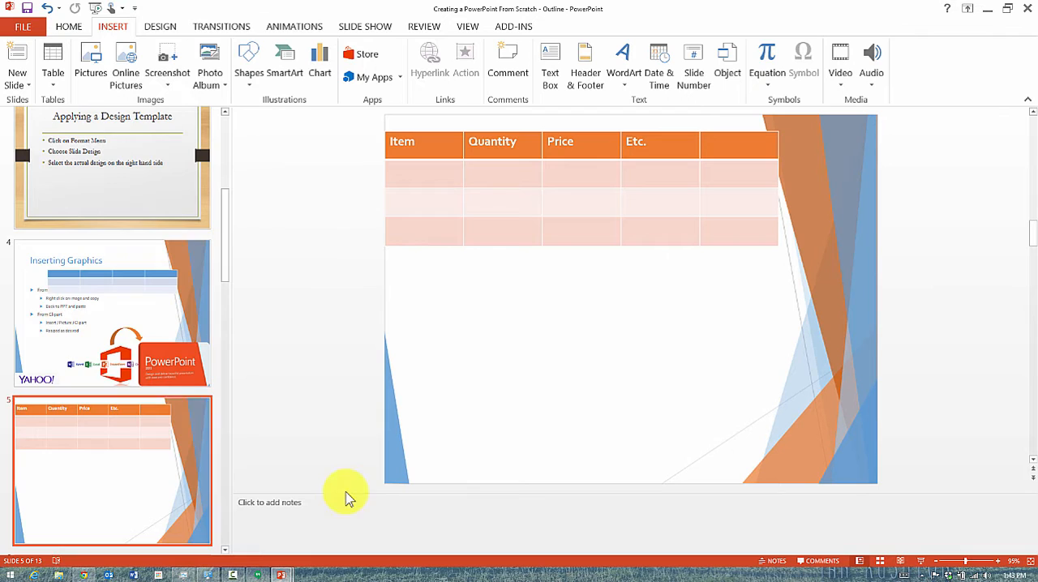
{"action": "scroll", "scroll_direction": "down", "scroll_amount": 3}
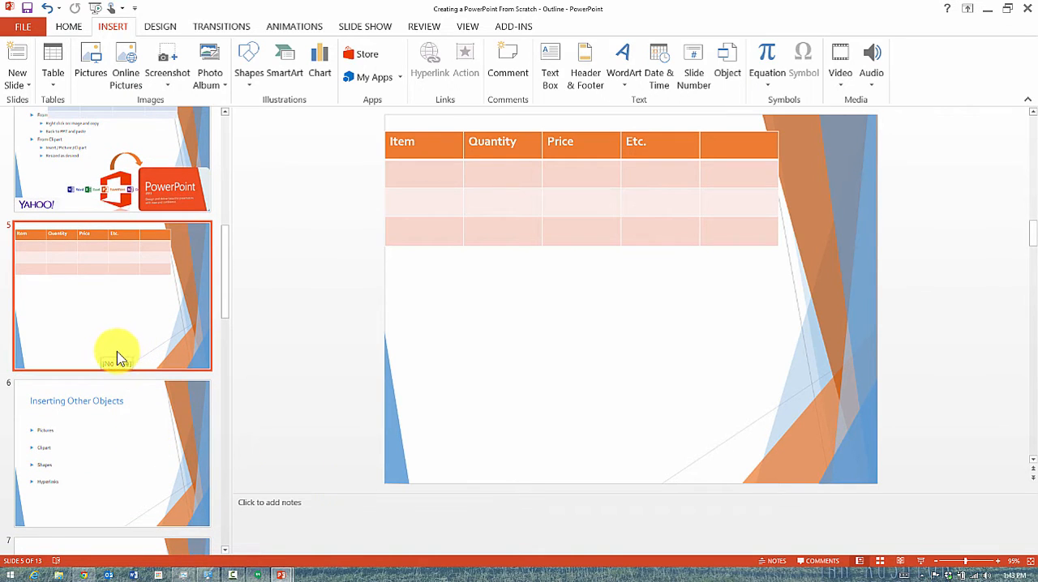
{"action": "right_click", "coordinate": [117, 352]}
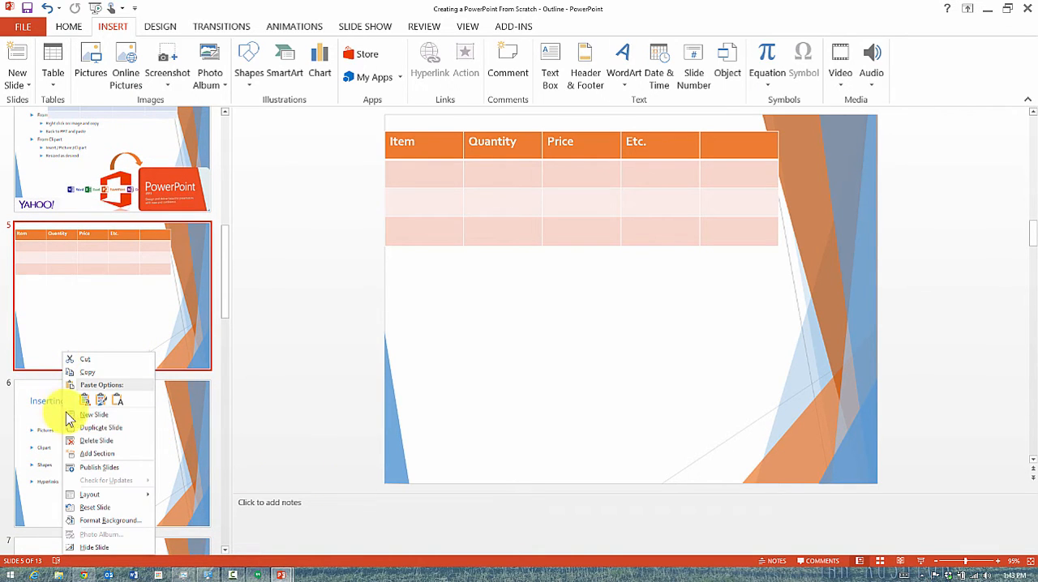
{"action": "left_click", "coordinate": [94, 416]}
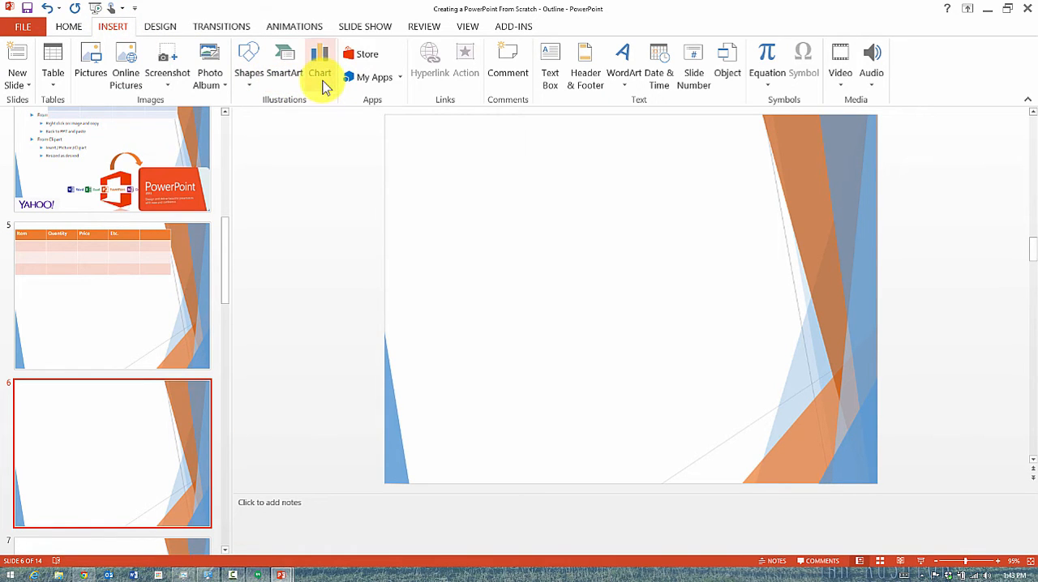
Step: Insert a Clustered Column chart from the Column category on slide 6
{"action": "left_click", "coordinate": [318, 62]}
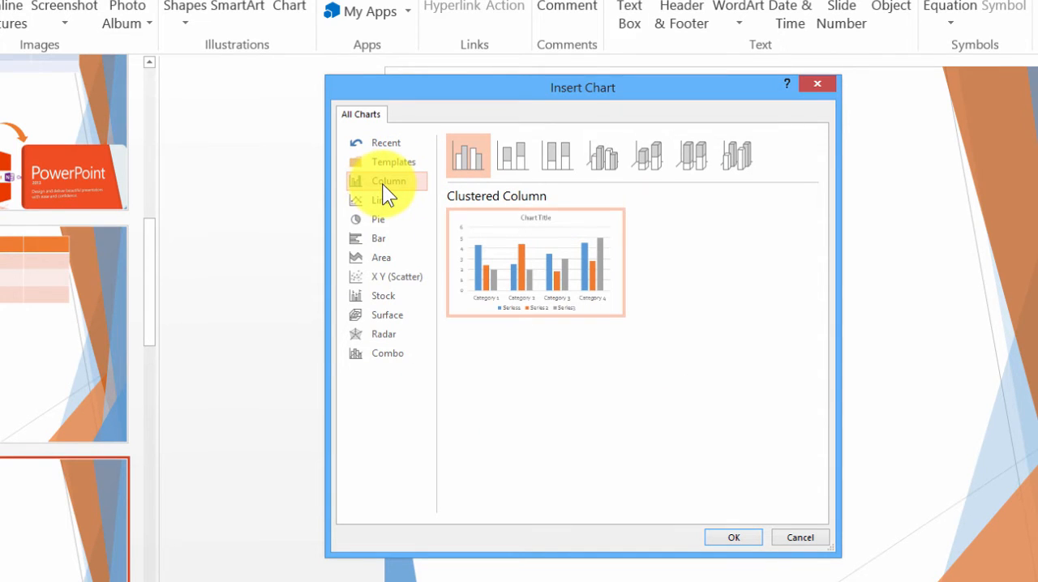
{"action": "left_click", "coordinate": [734, 537]}
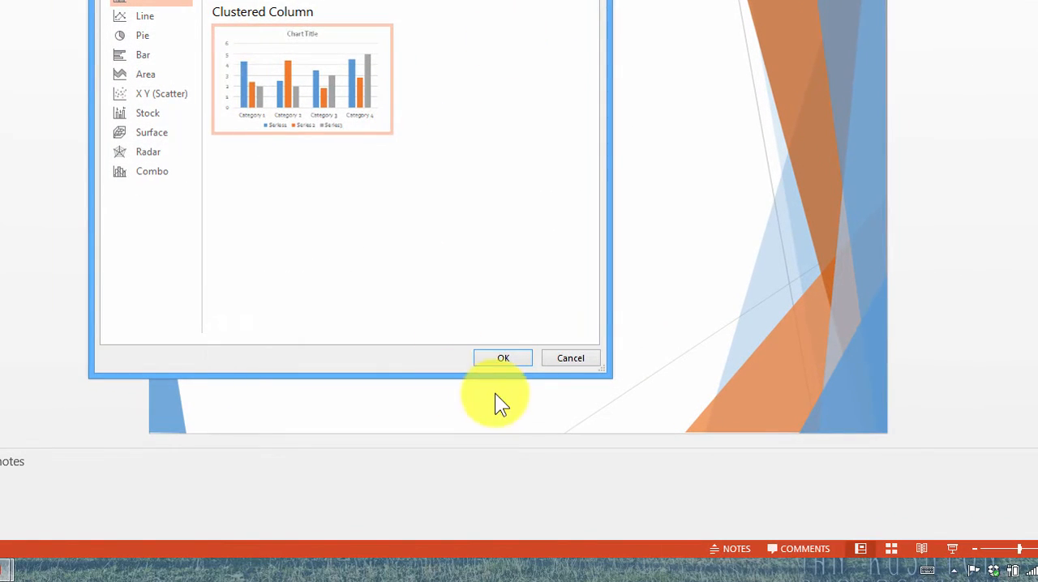
{"action": "left_click", "coordinate": [503, 359]}
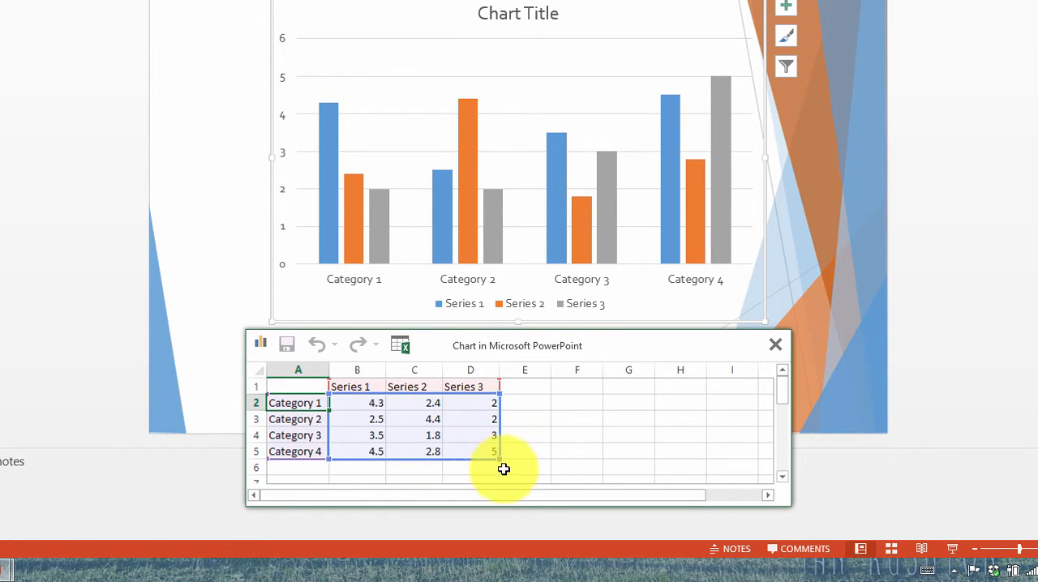
{"action": "mouse_move", "coordinate": [353, 211]}
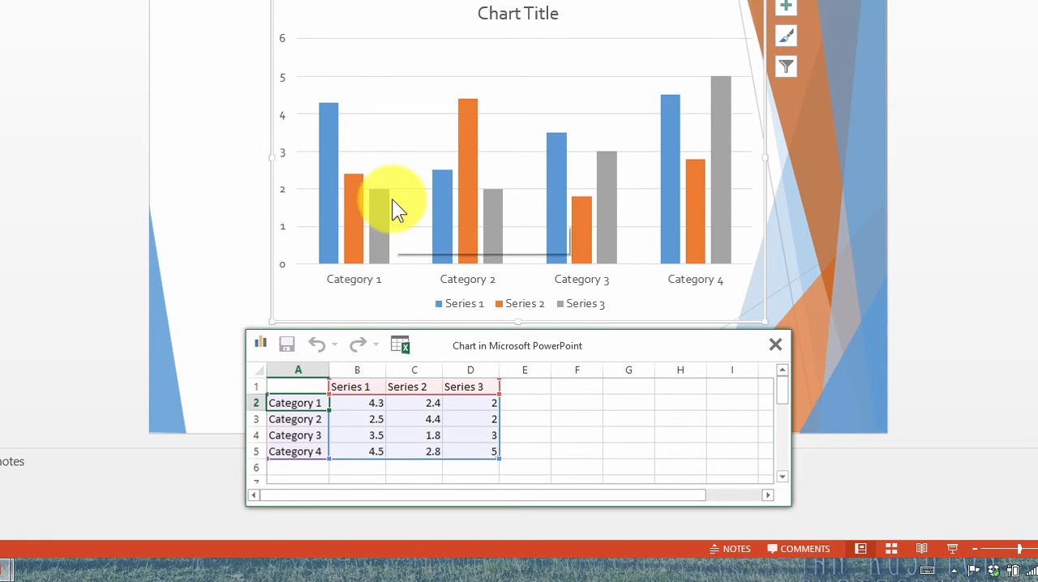
{"action": "mouse_move", "coordinate": [746, 284]}
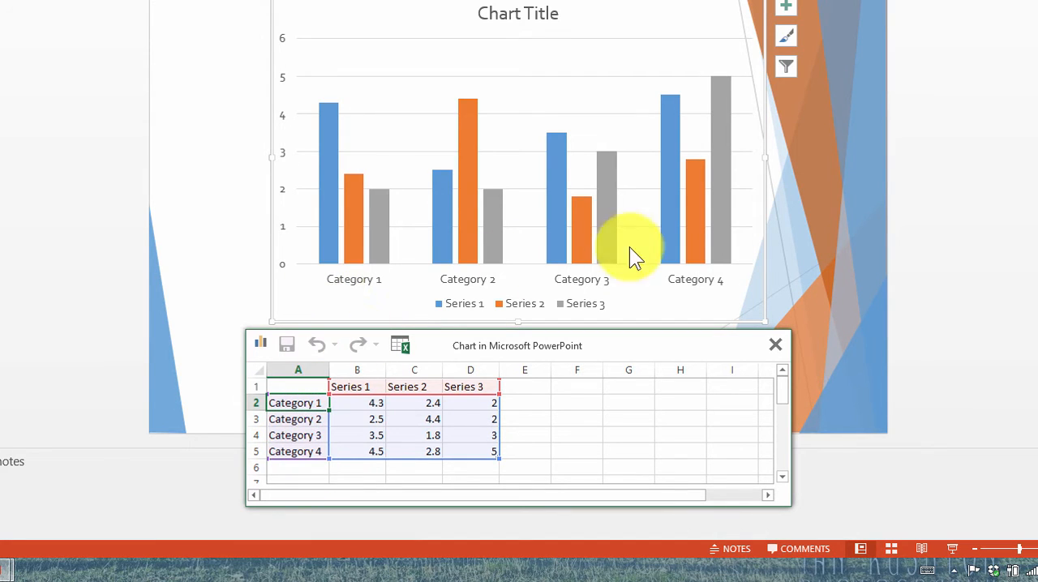
{"action": "mouse_move", "coordinate": [442, 173]}
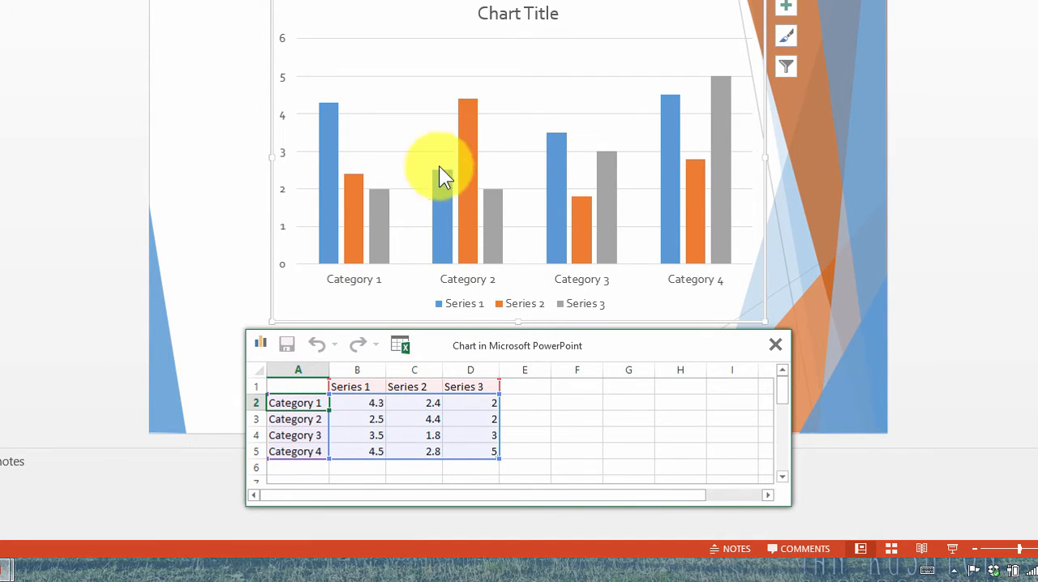
{"action": "mouse_move", "coordinate": [425, 208]}
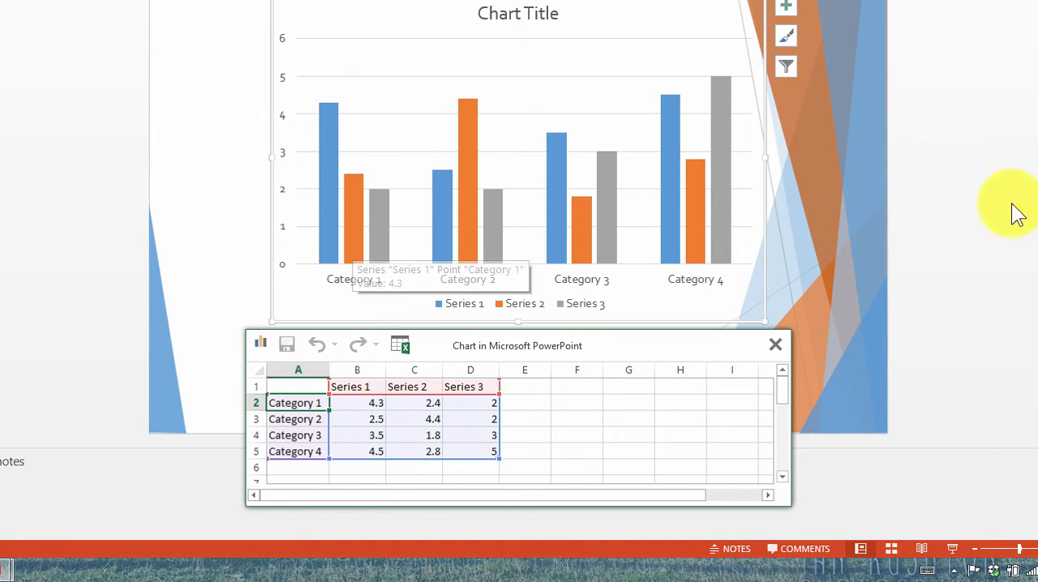
{"action": "mouse_move", "coordinate": [207, 214]}
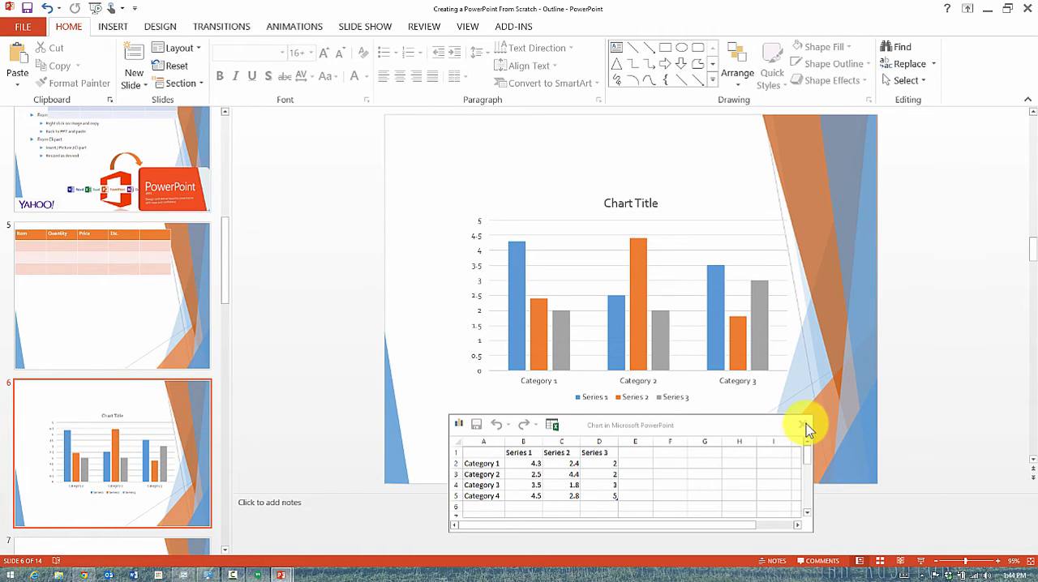
Step: Close the data sheet, select the chart and browse Change Colors without altering them
{"action": "left_click", "coordinate": [802, 425]}
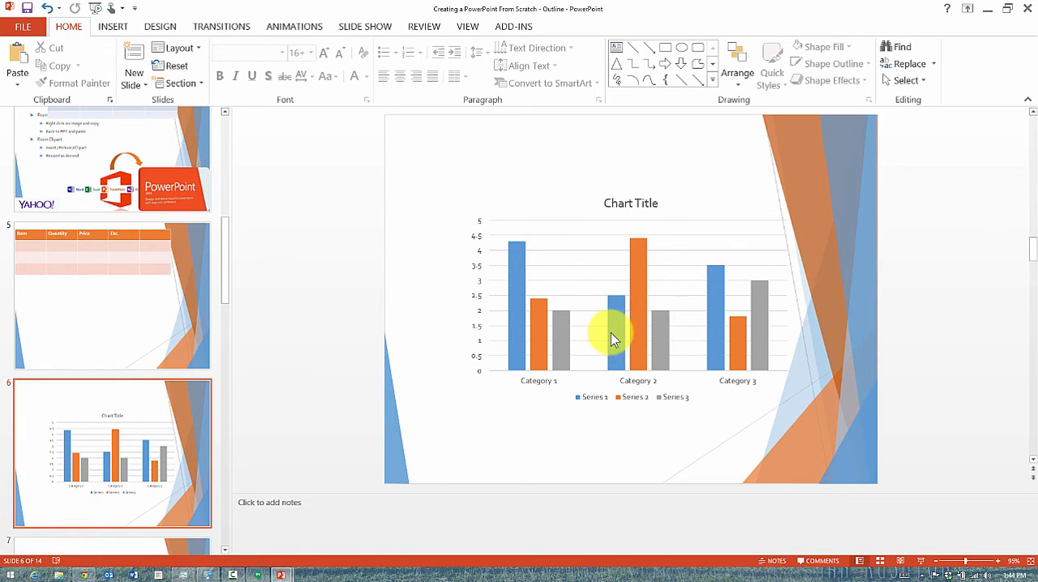
{"action": "left_click", "coordinate": [613, 333]}
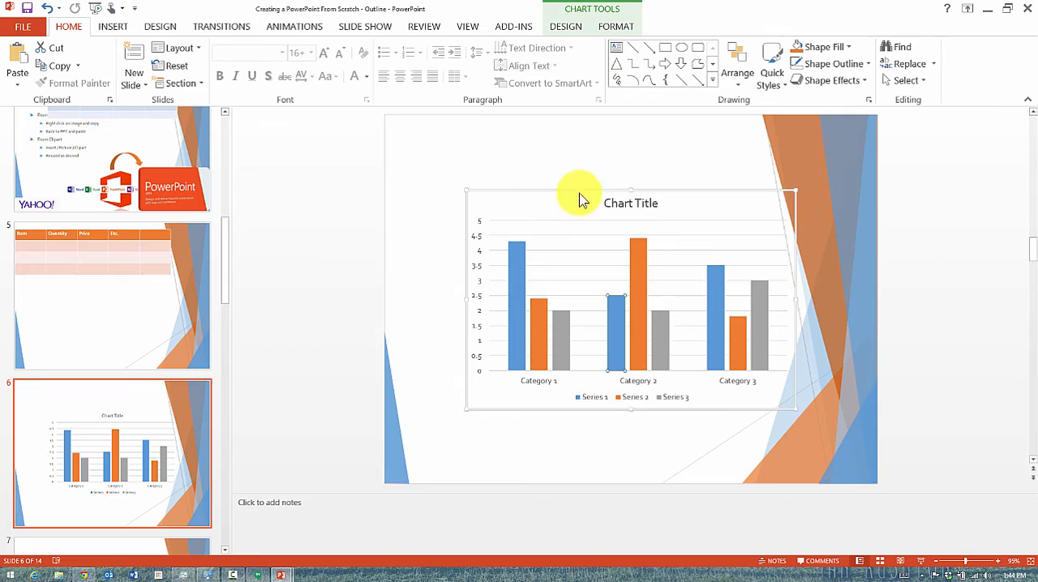
{"action": "left_click", "coordinate": [566, 26]}
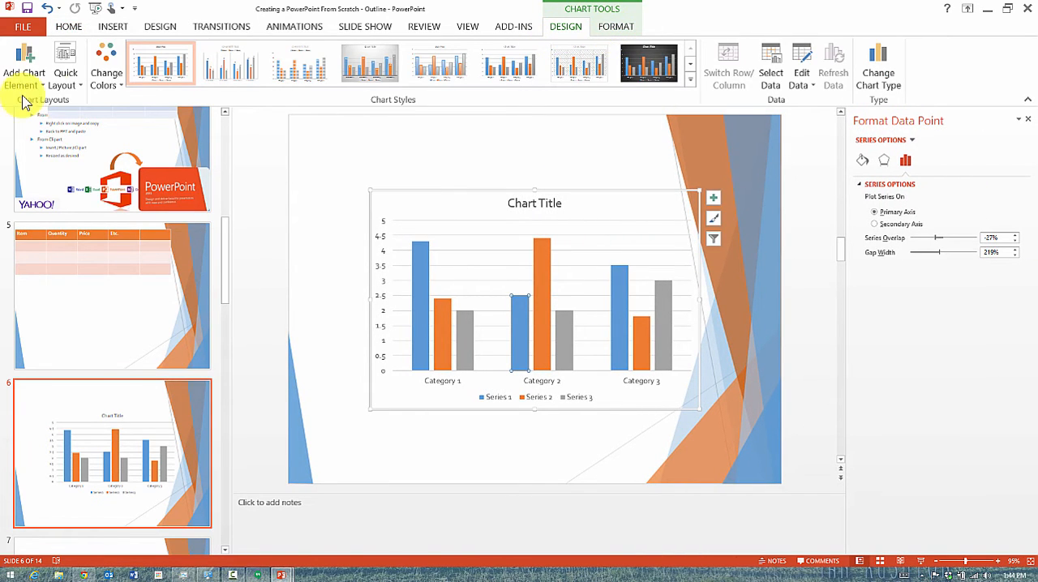
{"action": "left_click", "coordinate": [107, 65]}
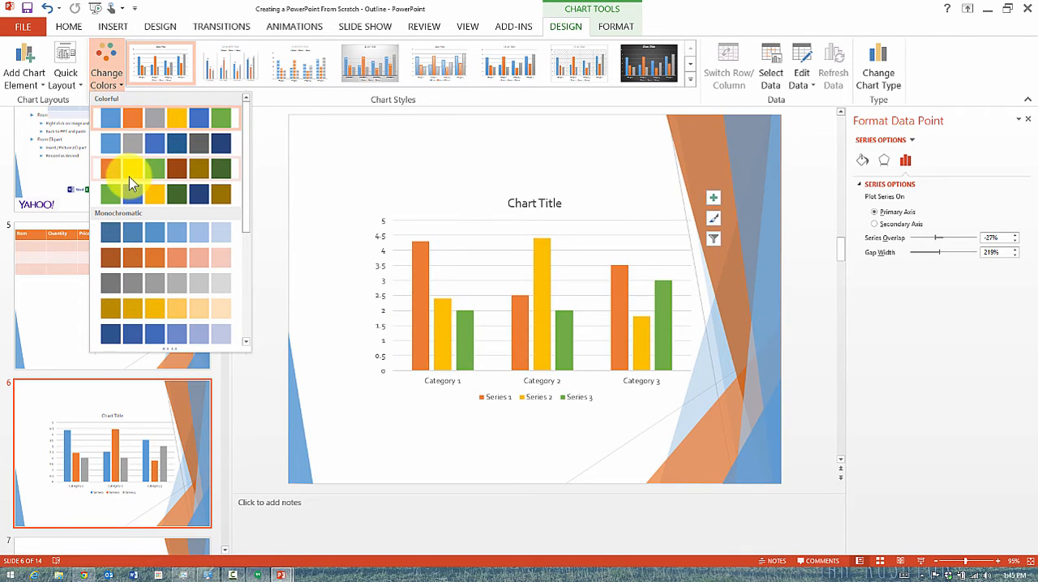
{"action": "left_click", "coordinate": [230, 63]}
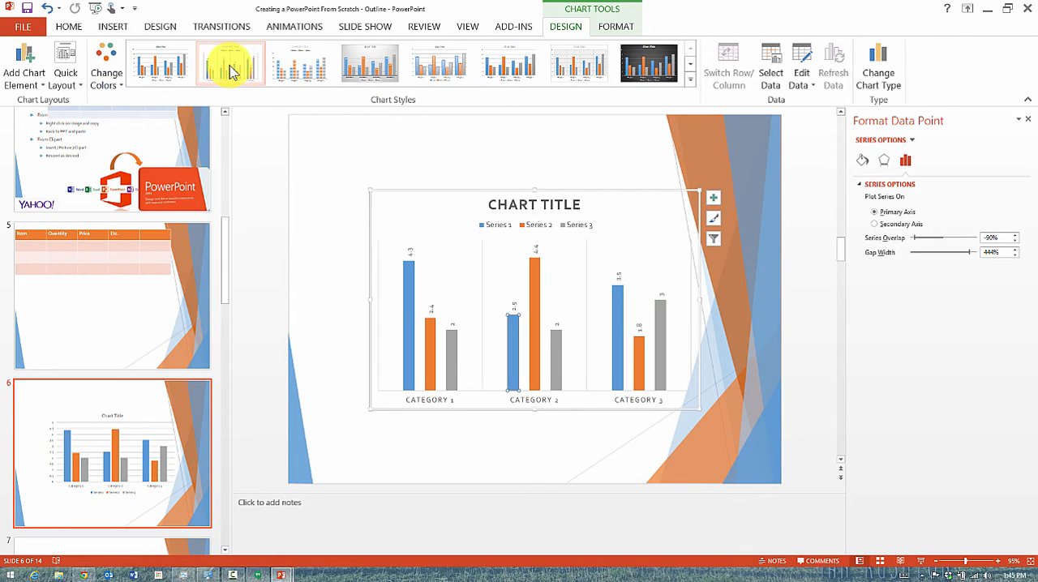
Step: Preview two chart styles and apply the one showing value labels on every column
{"action": "left_click", "coordinate": [230, 63]}
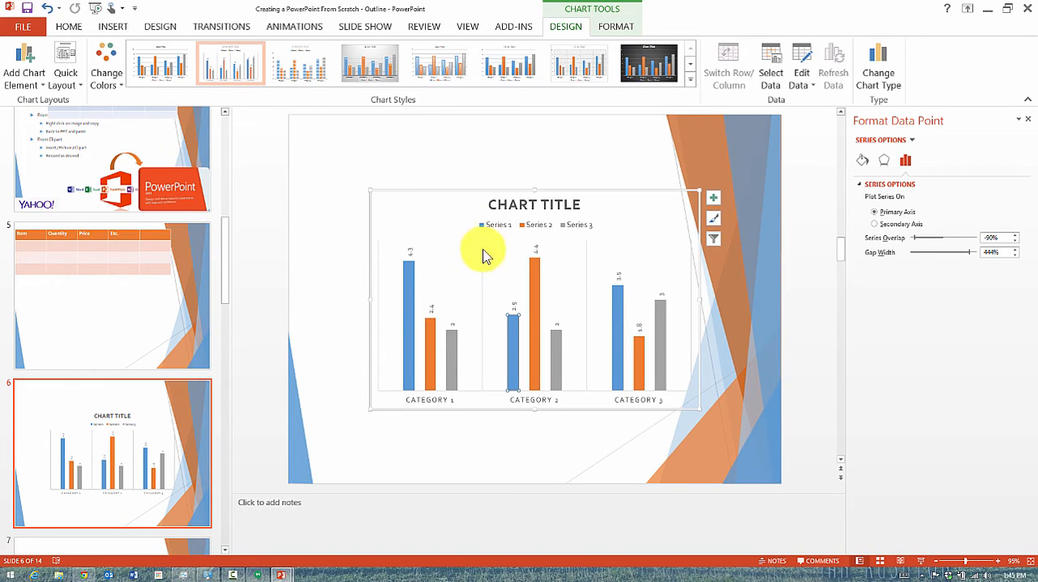
{"action": "left_click", "coordinate": [300, 64]}
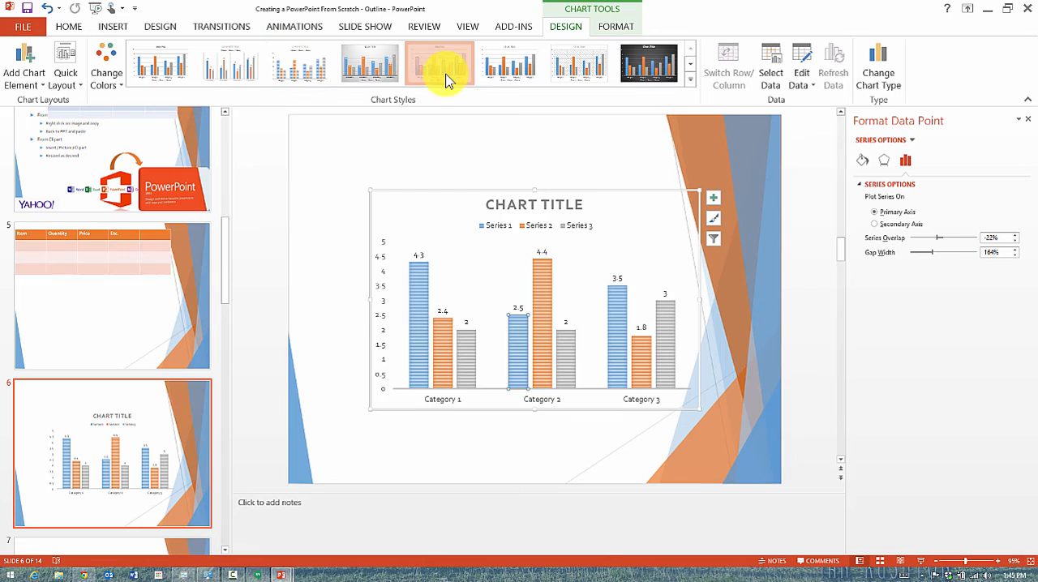
{"action": "left_click", "coordinate": [438, 63]}
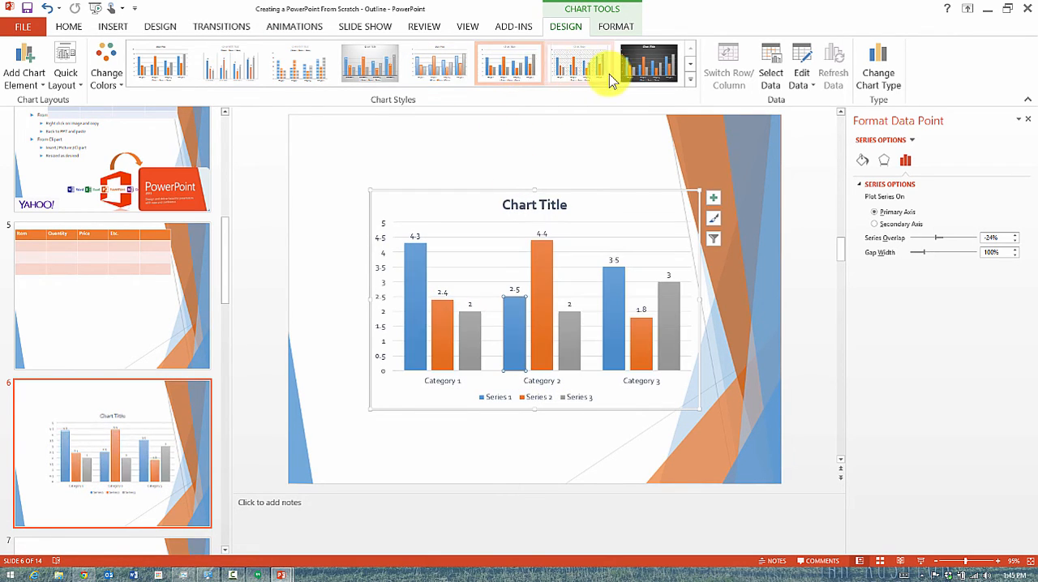
{"action": "mouse_move", "coordinate": [46, 78]}
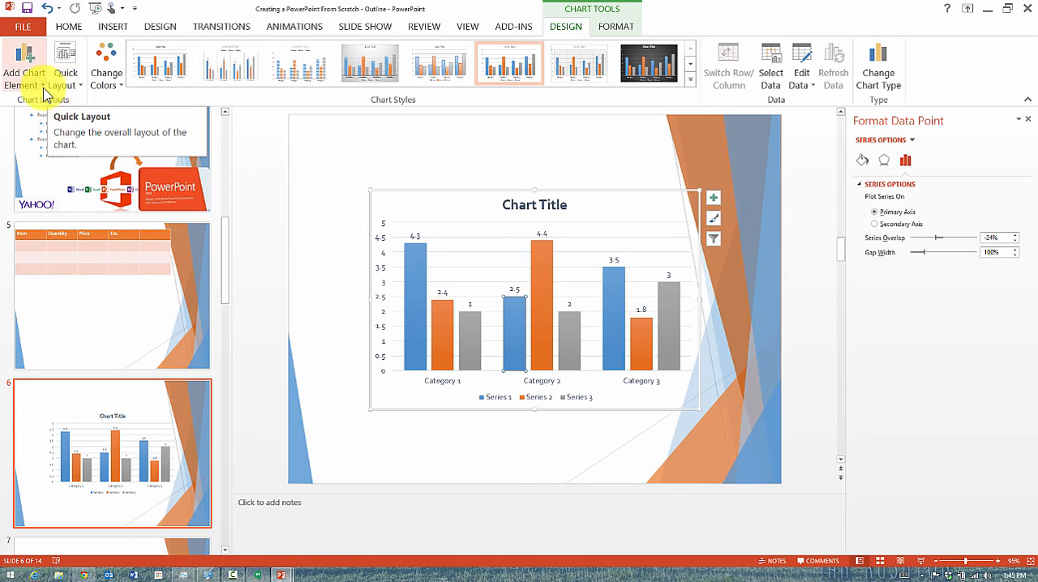
Step: Preview Quick Layouts and apply the one with a vertical axis title and data table
{"action": "left_click", "coordinate": [65, 65]}
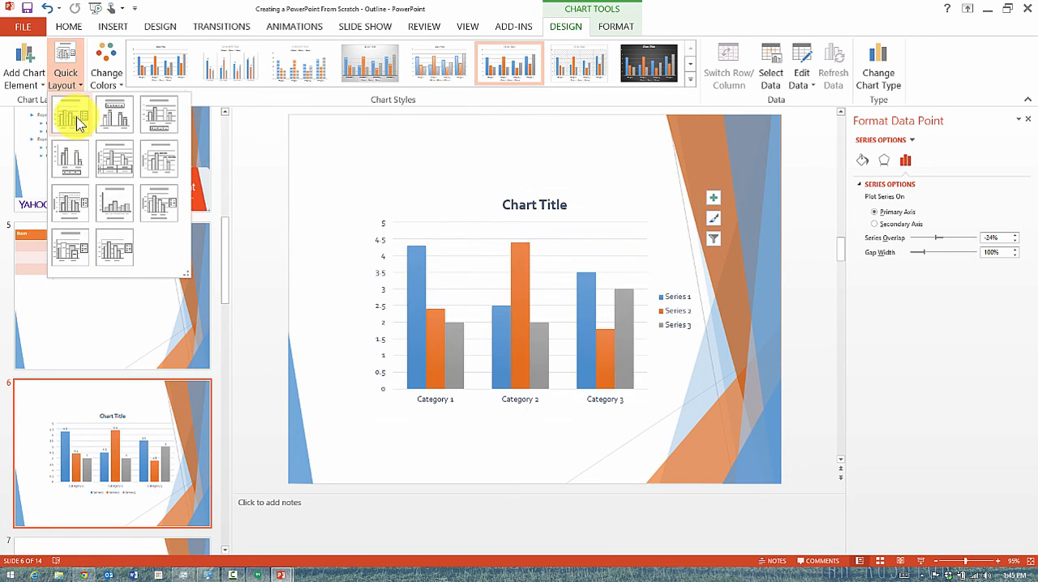
{"action": "left_click", "coordinate": [114, 159]}
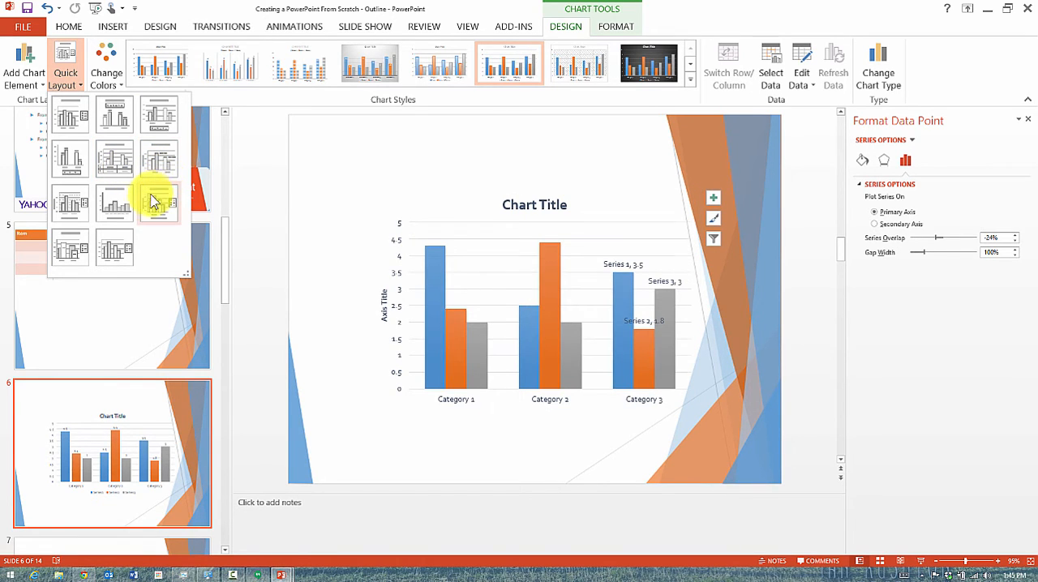
{"action": "left_click", "coordinate": [68, 203]}
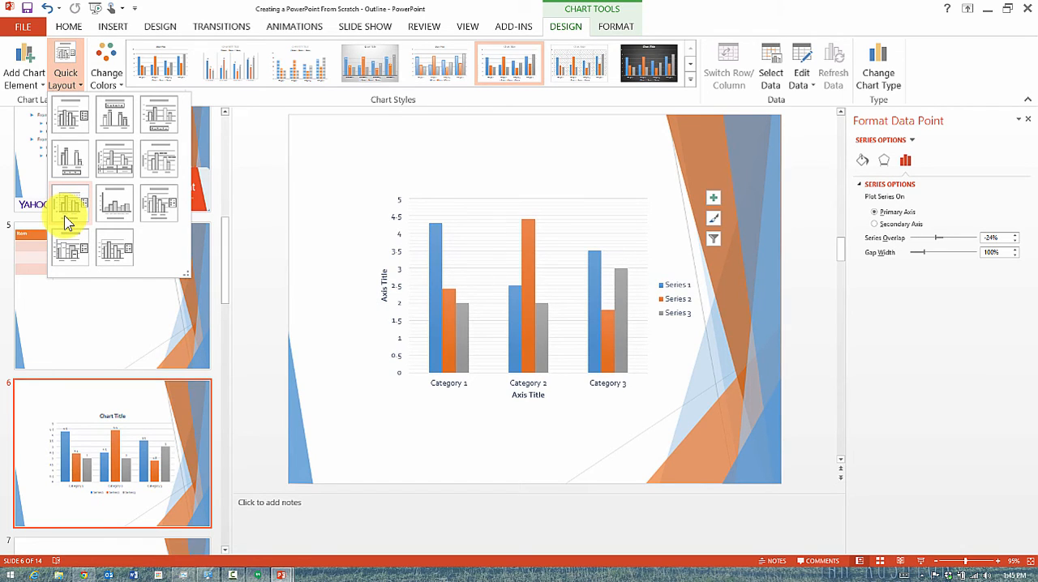
{"action": "left_click", "coordinate": [114, 247]}
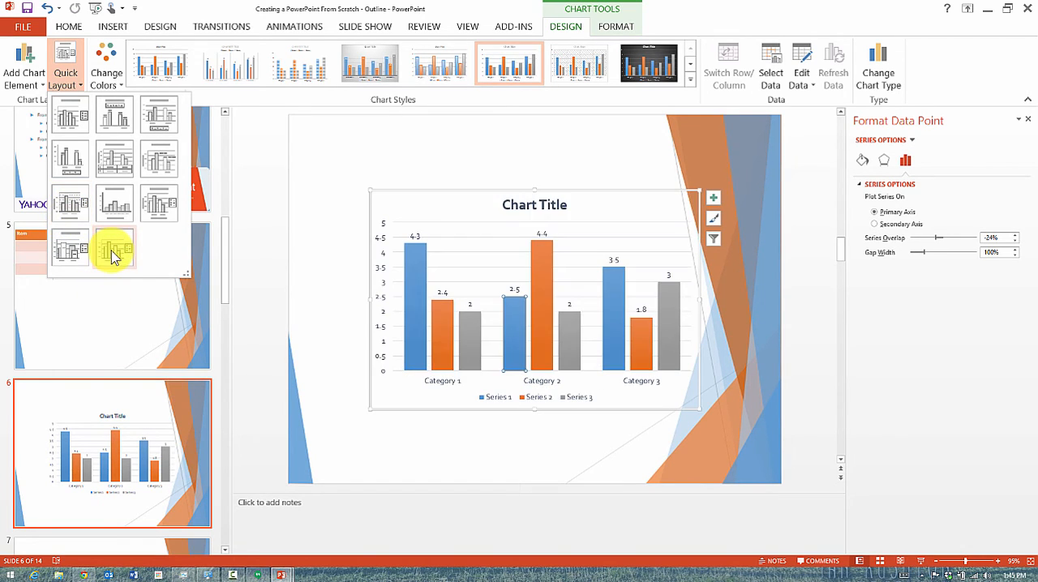
{"action": "left_click", "coordinate": [113, 159]}
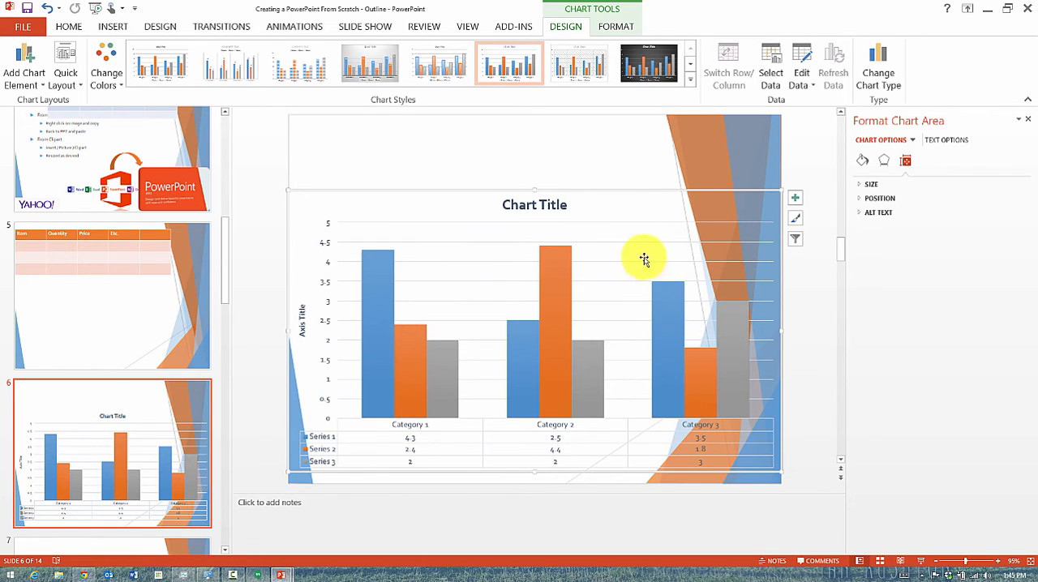
{"action": "mouse_move", "coordinate": [615, 177]}
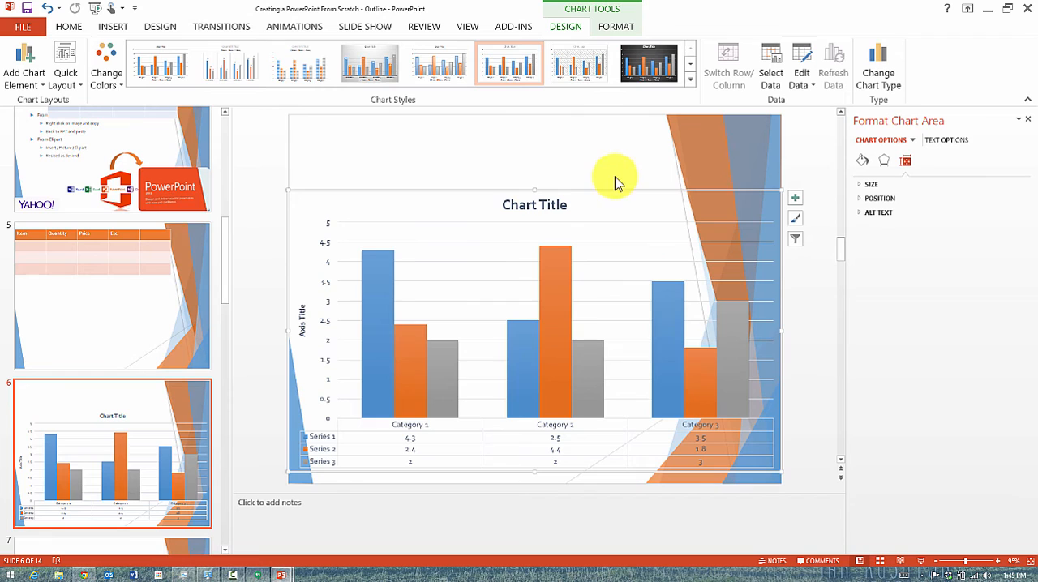
Step: Enable Hide background graphics in Format Background for slide 6
{"action": "right_click", "coordinate": [587, 203]}
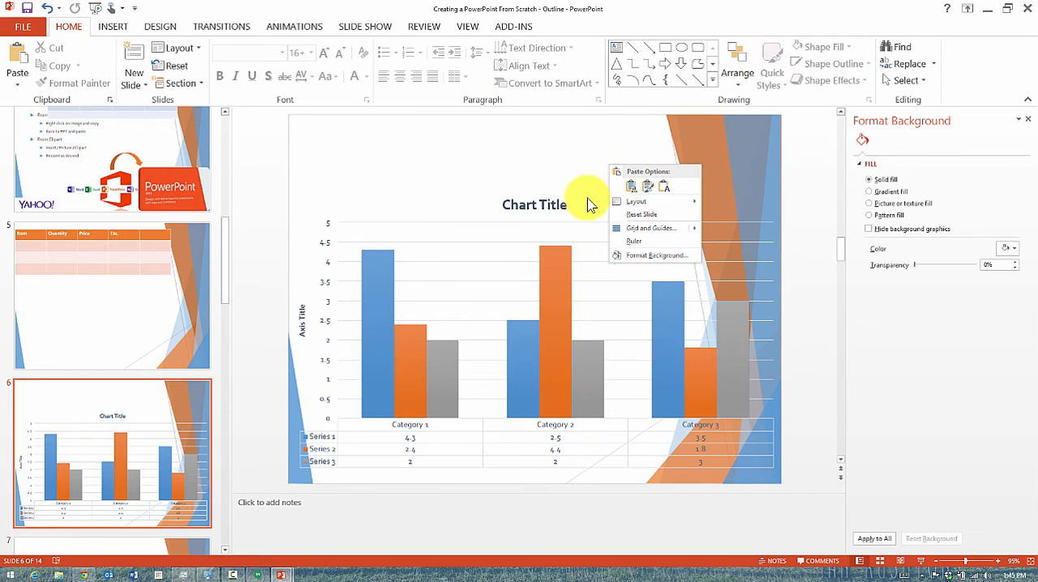
{"action": "left_click", "coordinate": [662, 259]}
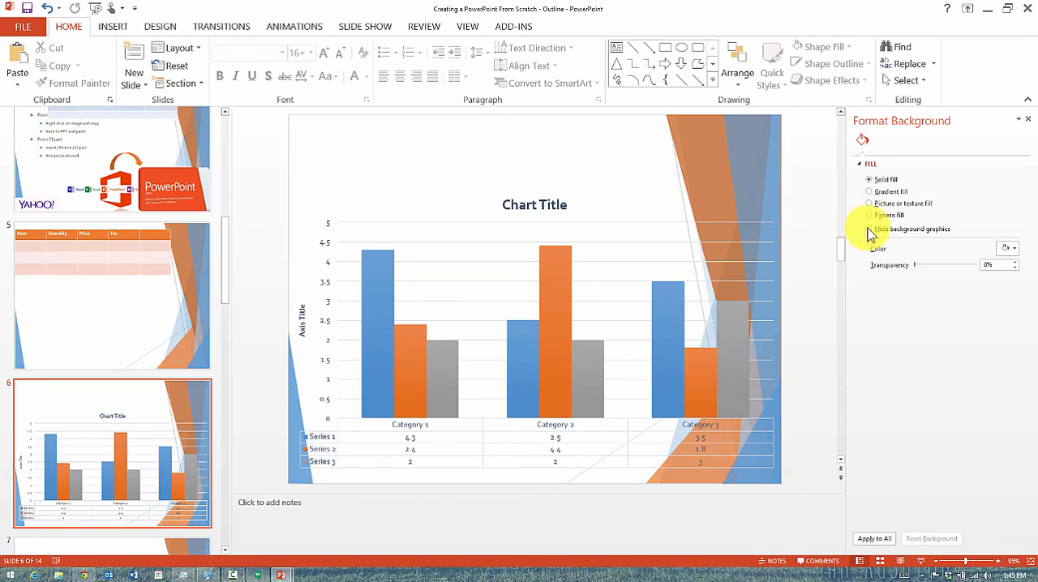
{"action": "left_click", "coordinate": [870, 229]}
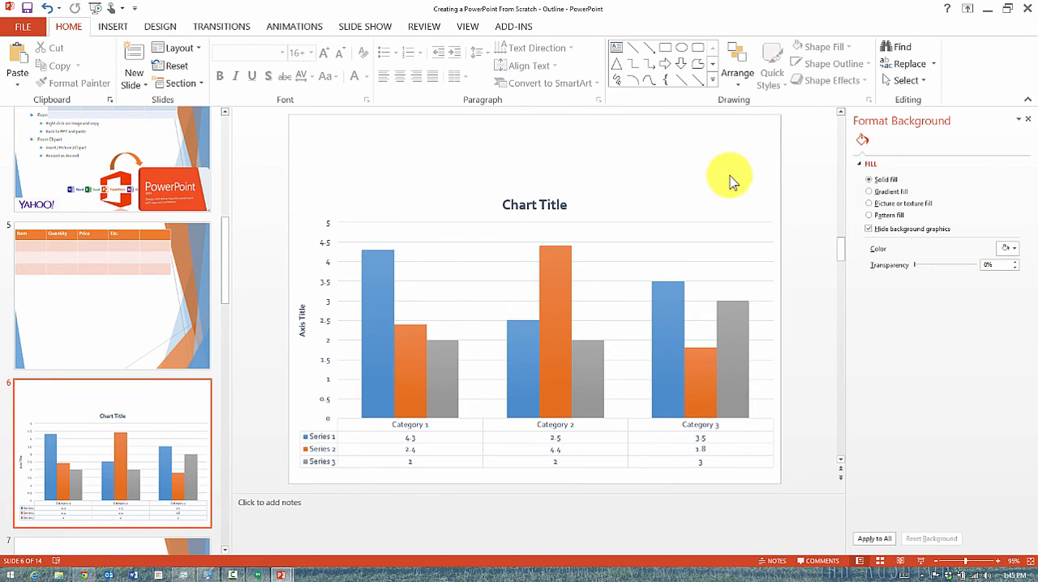
{"action": "left_click", "coordinate": [546, 230]}
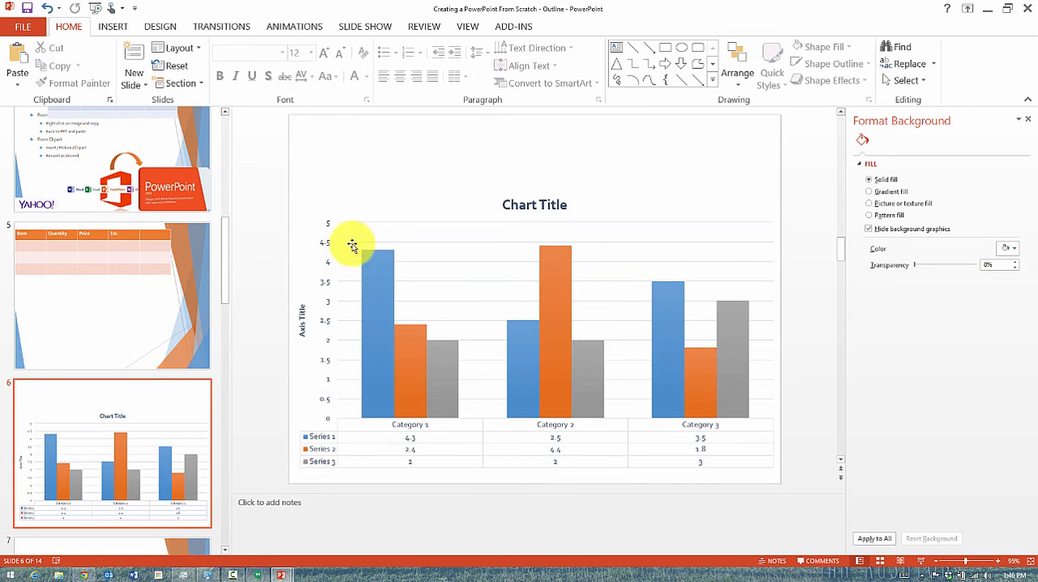
Step: Compare the table slide's intact design, then return to the chart slide
{"action": "left_click", "coordinate": [111, 296]}
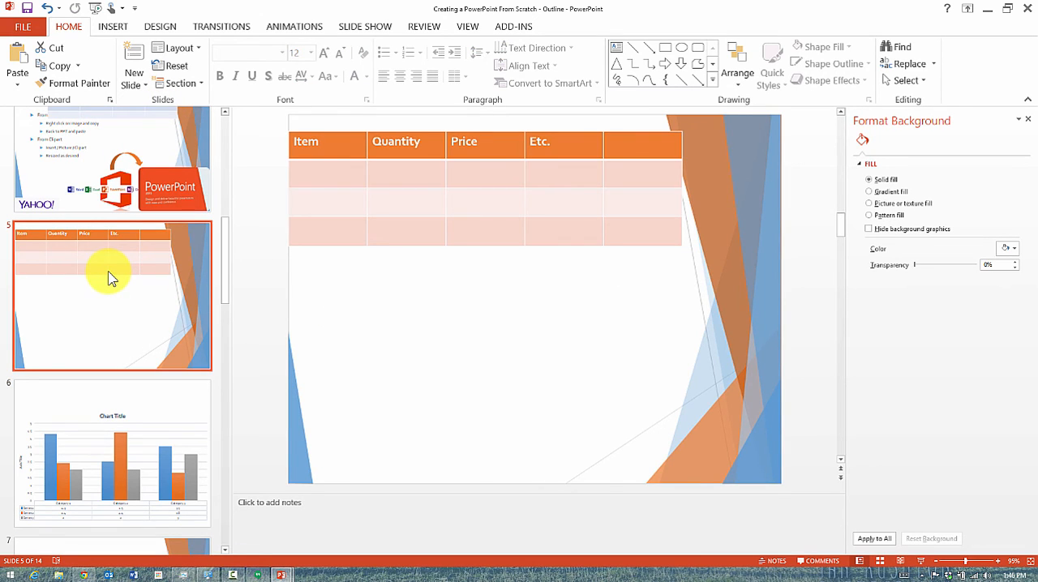
{"action": "mouse_move", "coordinate": [89, 429]}
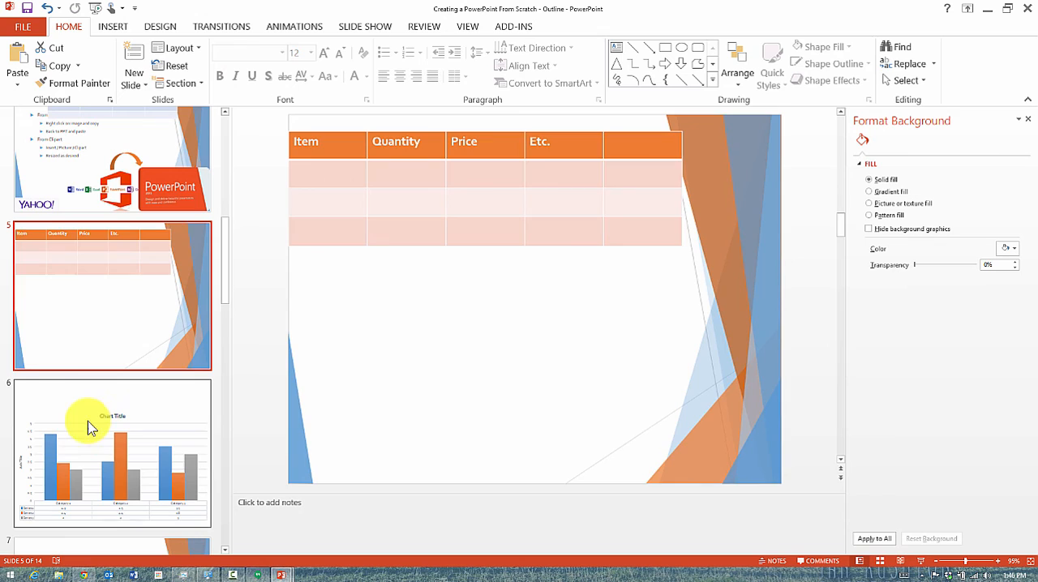
{"action": "left_click", "coordinate": [111, 453]}
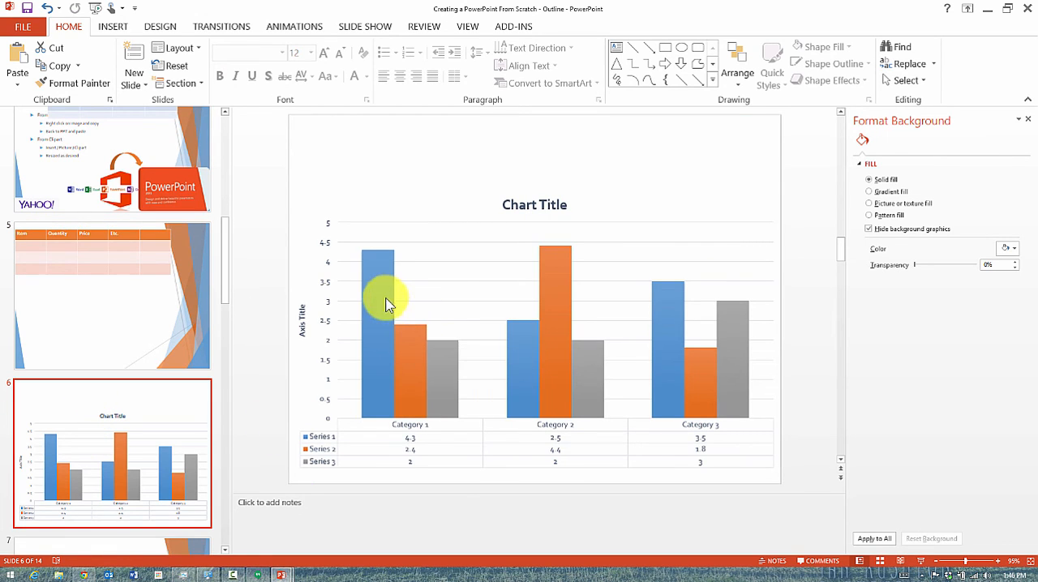
{"action": "mouse_move", "coordinate": [387, 409]}
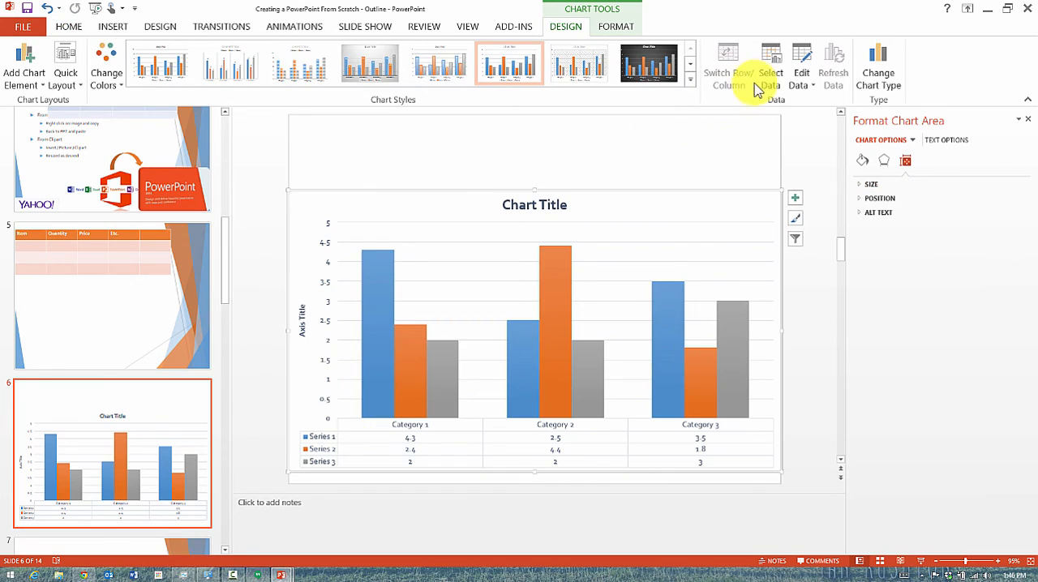
{"action": "mouse_move", "coordinate": [510, 17]}
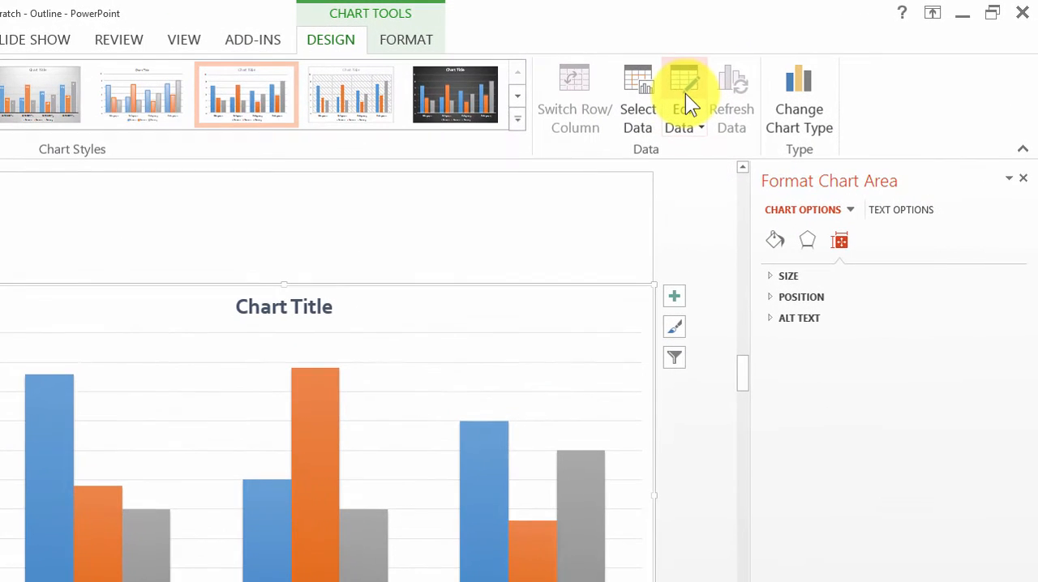
Step: Reopen the chart's data sheet via Edit Data, showing Categories 1–3 by Series 1–3
{"action": "left_click", "coordinate": [685, 97]}
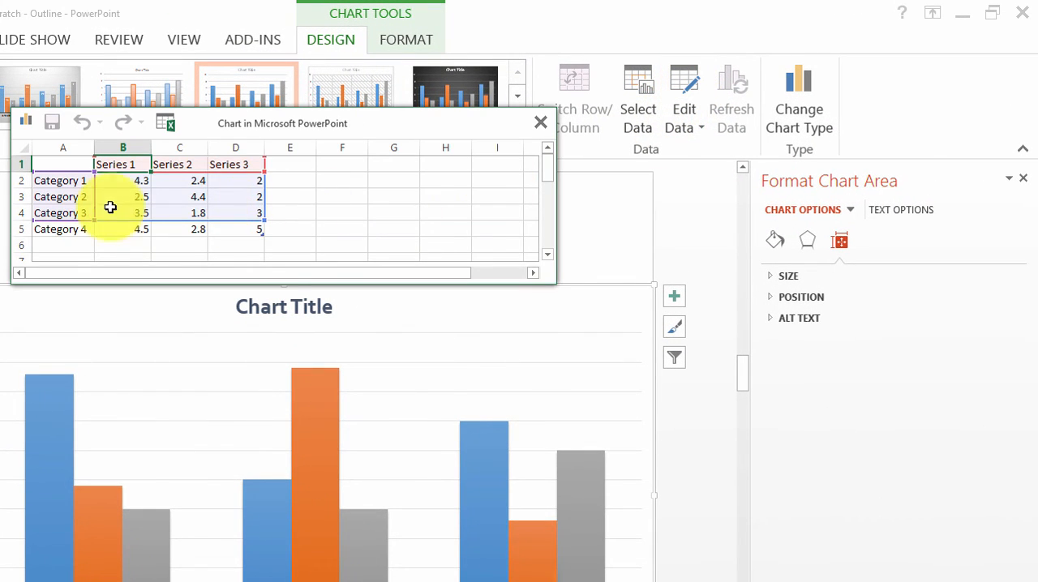